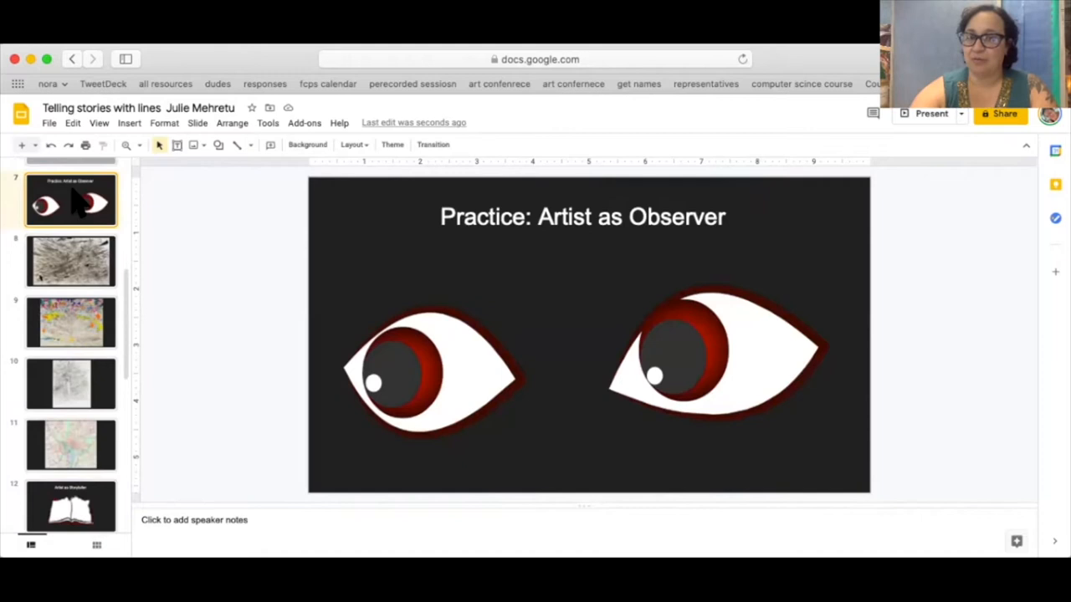
# Show slide 8, Julie Mehretu's 'Black City' painting with its credit caption in the notes.
pyautogui.click(71, 261)
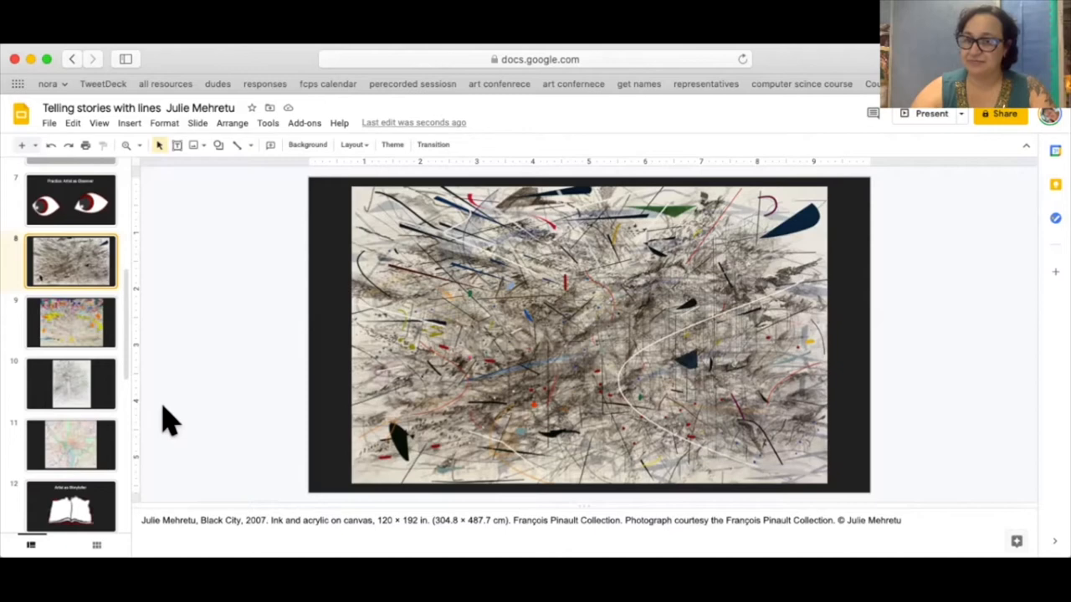
# Advance past the Stadia II painting to slide 10, the grey line drawing with teal strokes.
pyautogui.click(71, 322)
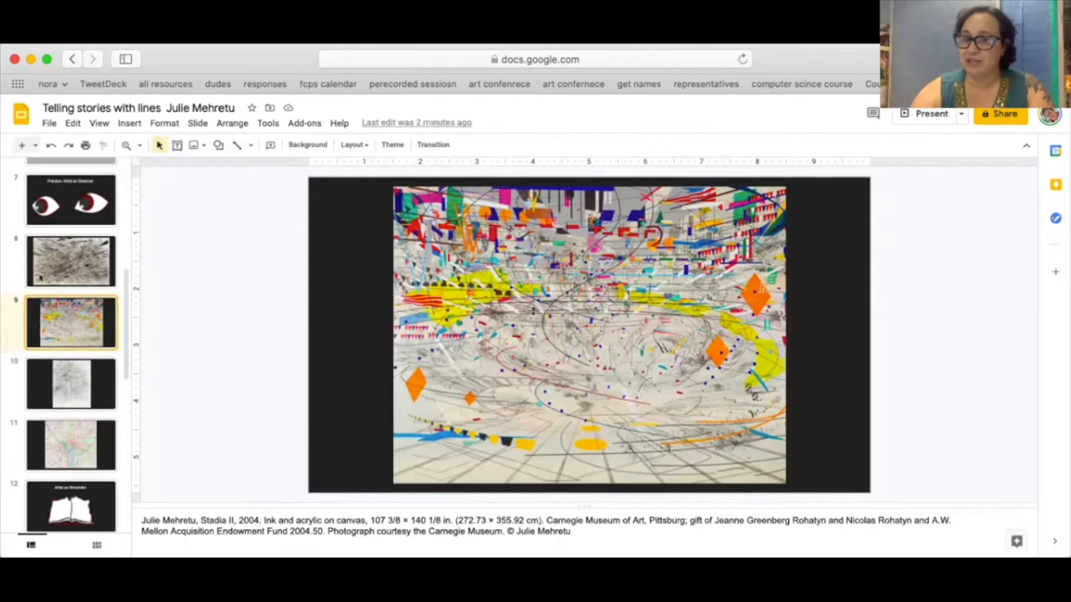
pyautogui.click(71, 383)
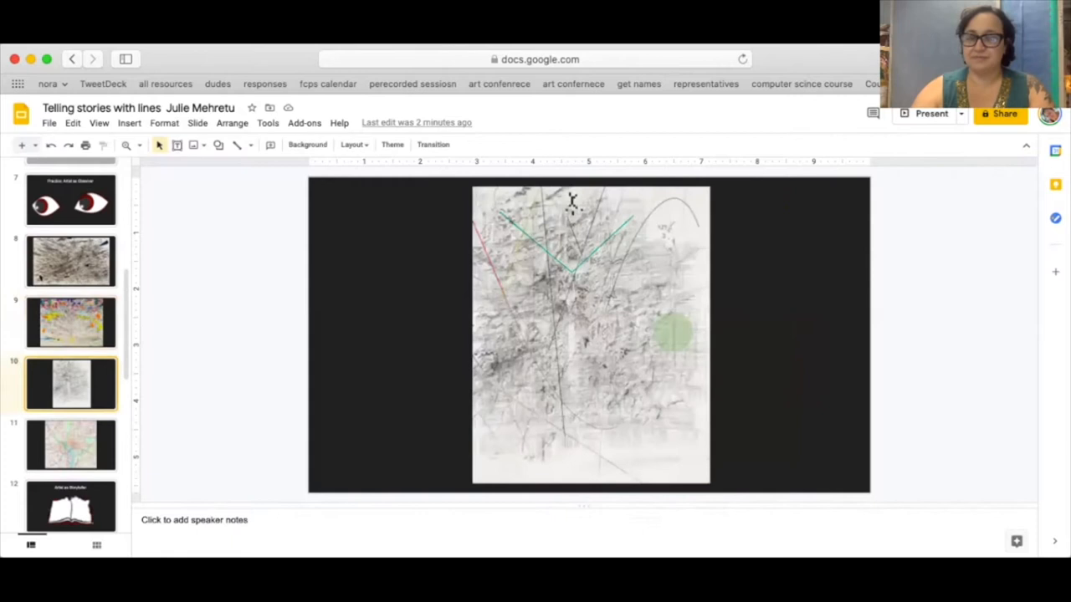
pyautogui.click(71, 444)
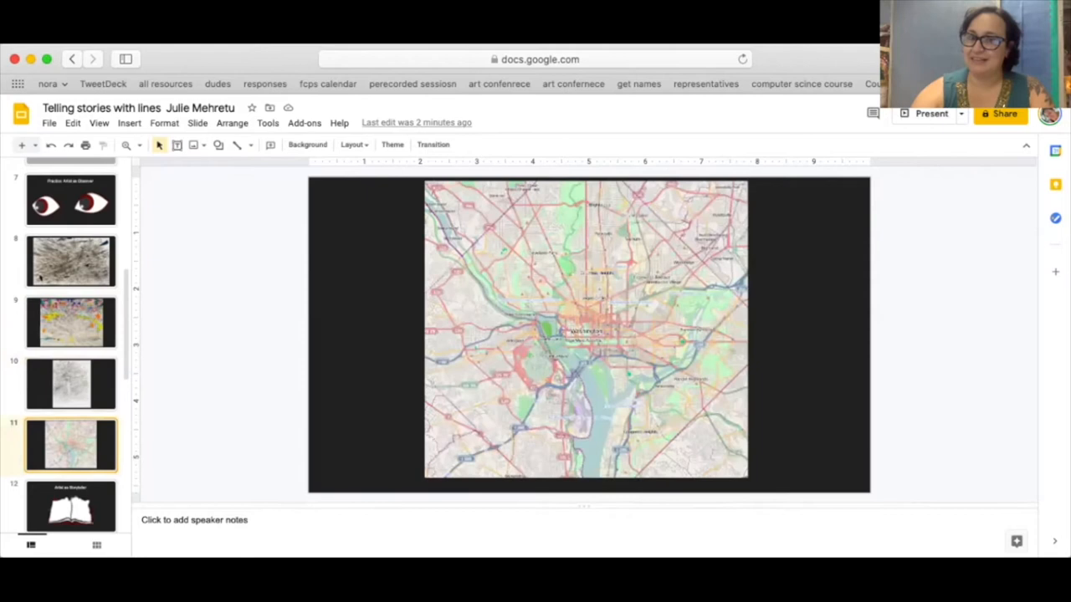
pyautogui.click(71, 383)
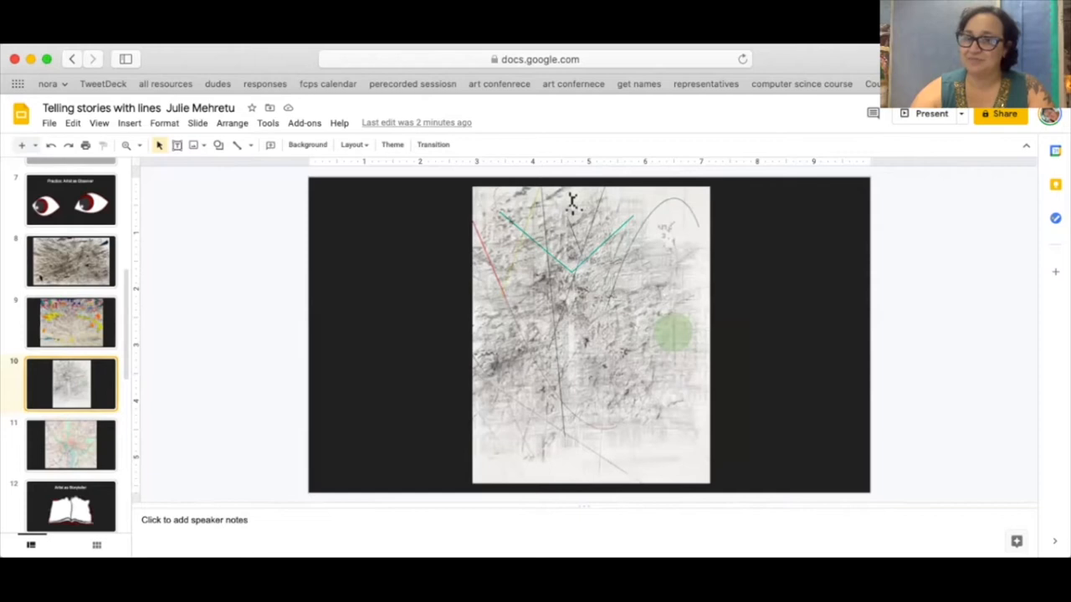
pyautogui.click(71, 492)
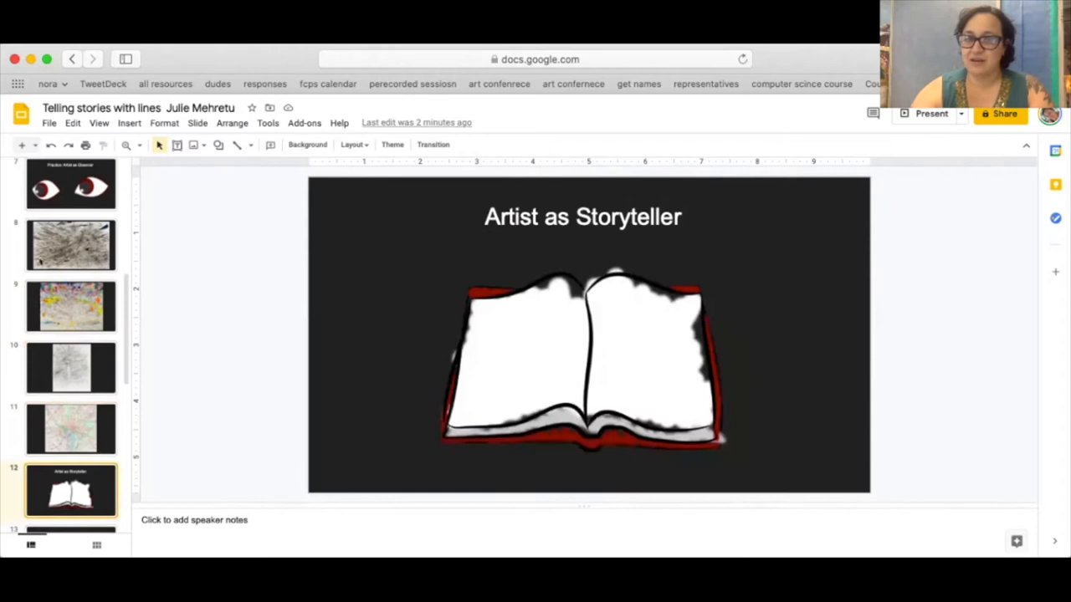
# Jump ahead in the filmstrip to the Artist as Storyteller slide with the open book.
pyautogui.click(71, 489)
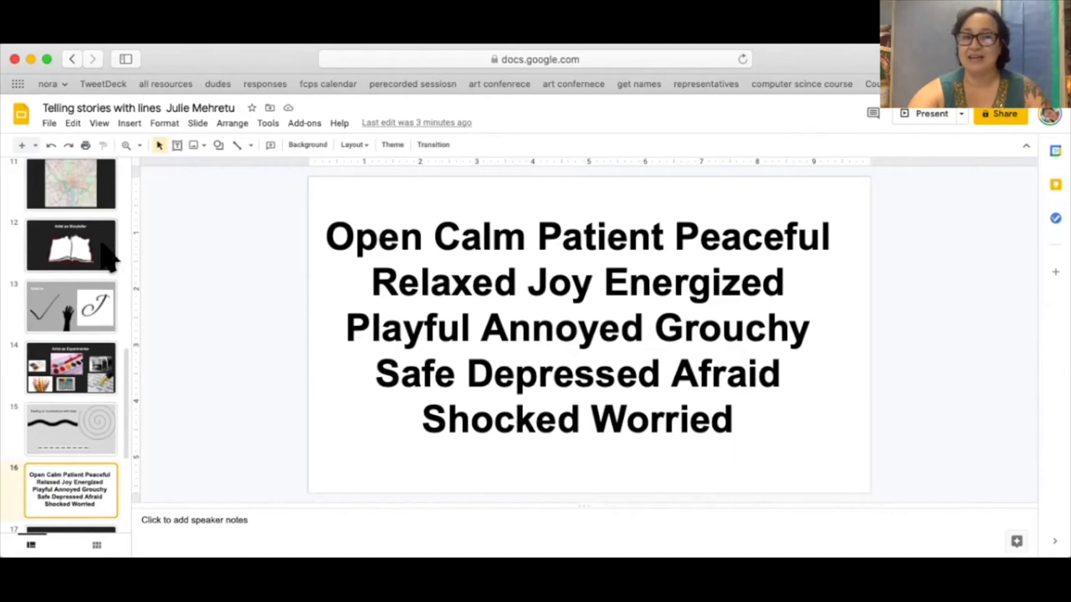
# Return to Artist as Storyteller, then show the abstract-drawing storytelling objective slide.
pyautogui.click(72, 245)
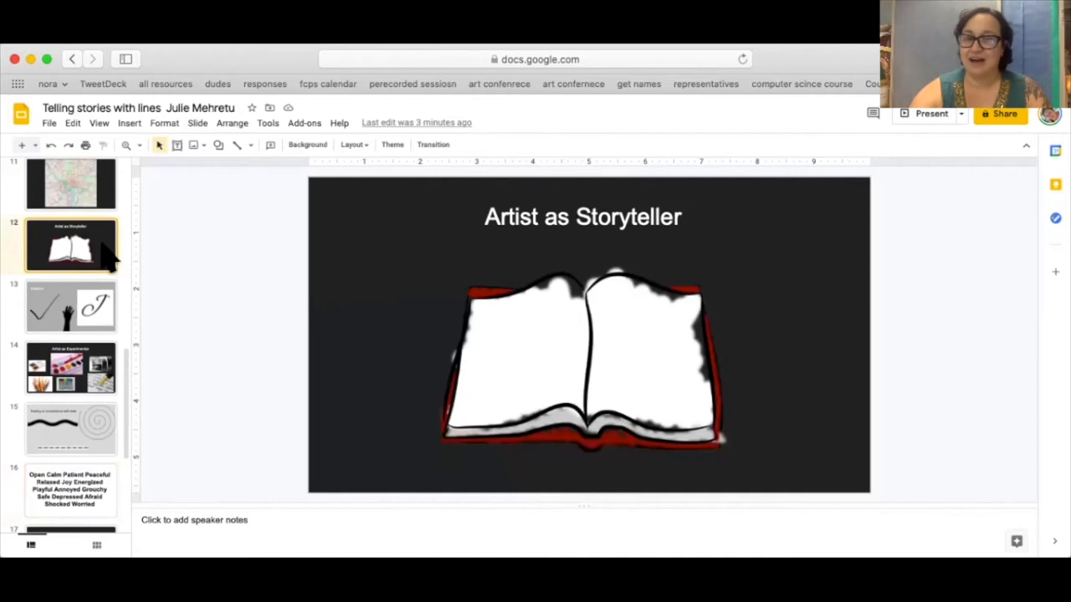
pyautogui.click(71, 368)
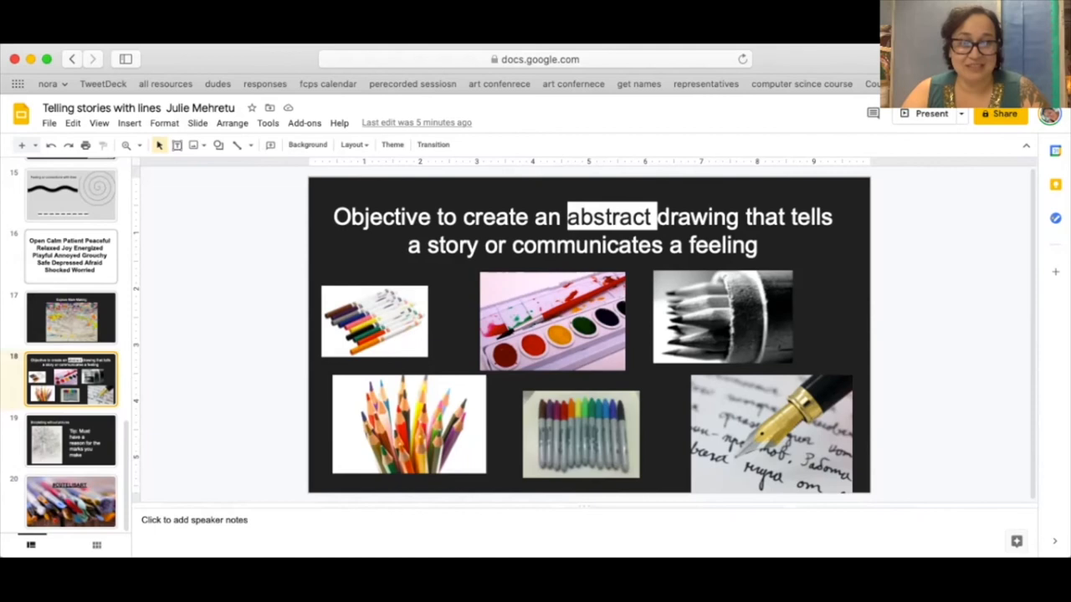
pyautogui.click(71, 500)
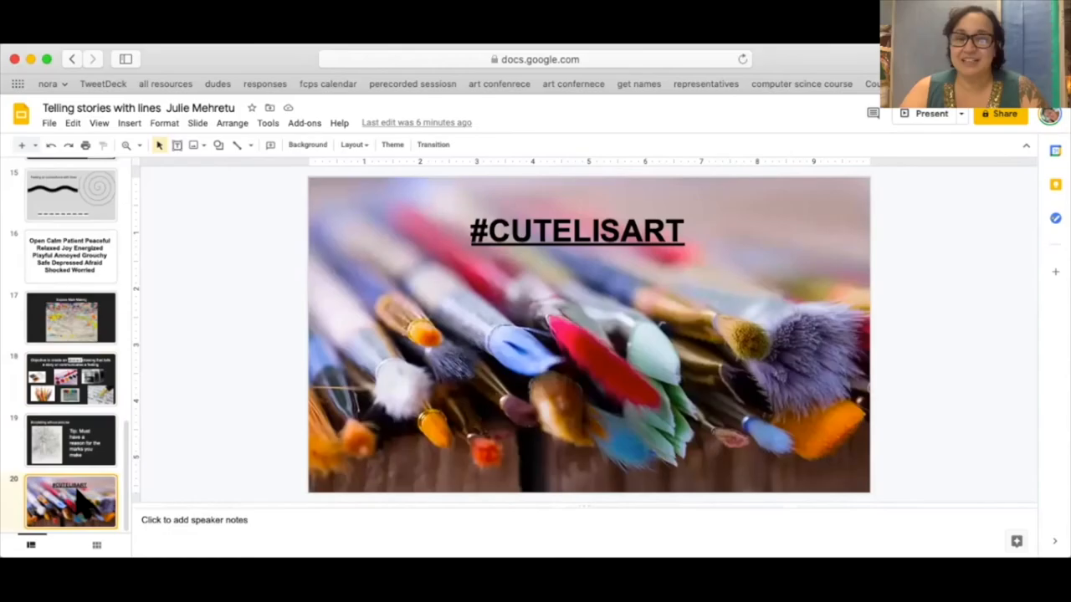